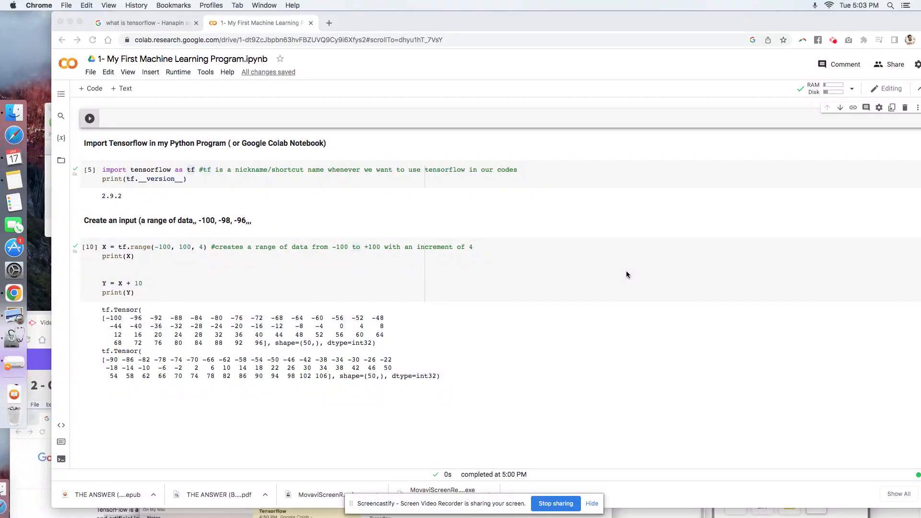
pyautogui.moveTo(134, 315)
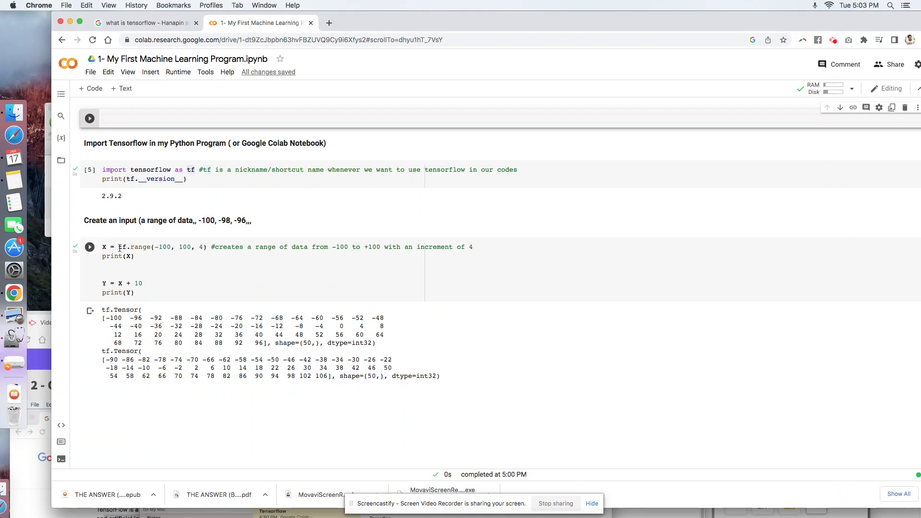
# - Highlight the printed X tensor values, shape and int32 dtype, then the whole Y tensor output
pyautogui.doubleClick(164, 247)
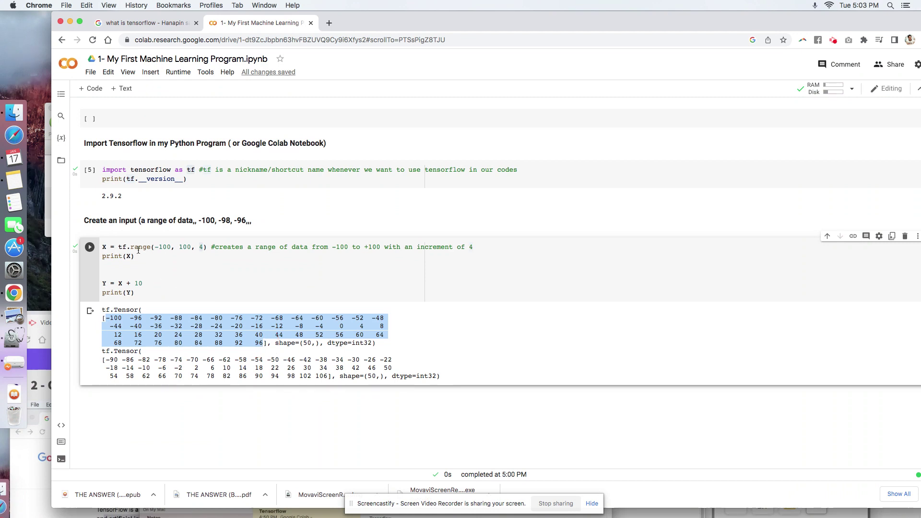
pyautogui.doubleClick(308, 343)
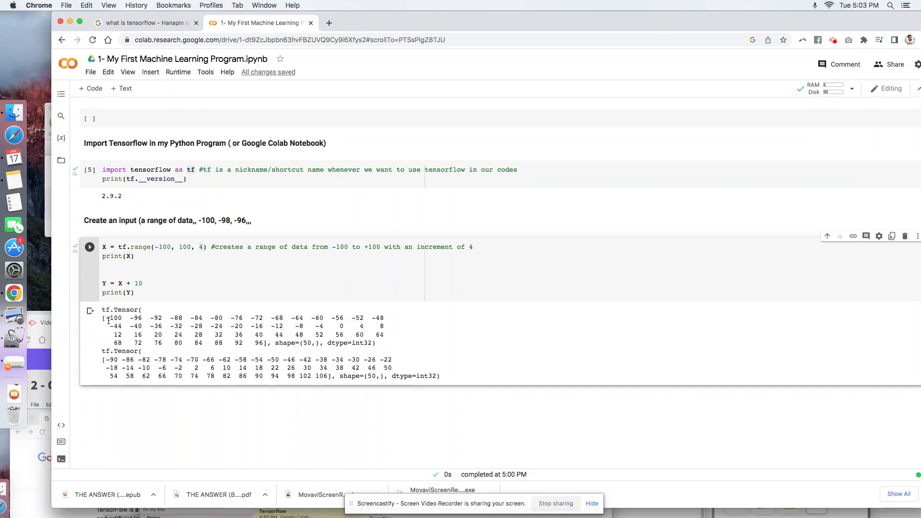
pyautogui.moveTo(102, 318); pyautogui.dragTo(271, 344)
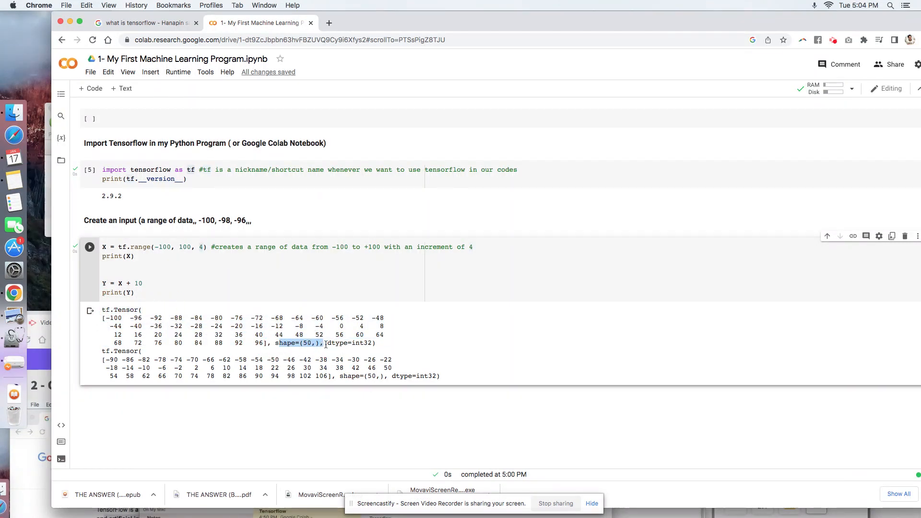
pyautogui.doubleClick(359, 342)
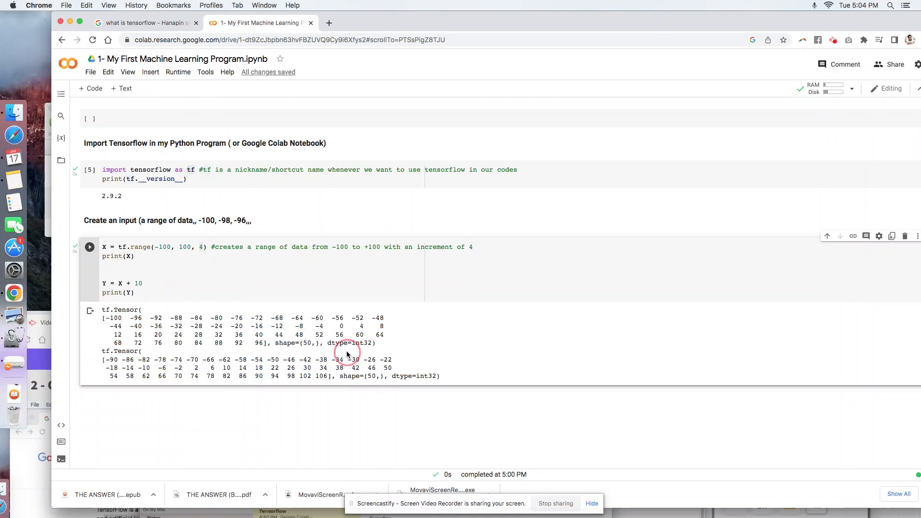
pyautogui.doubleClick(362, 343)
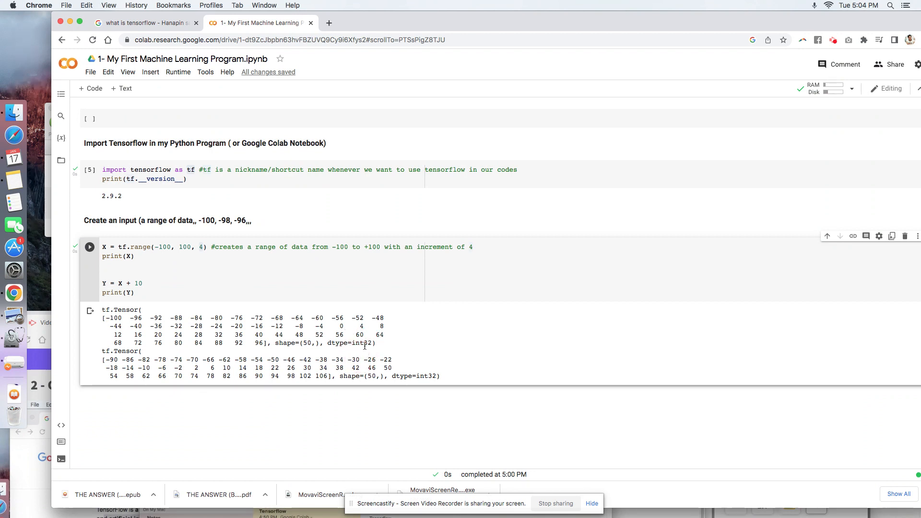
pyautogui.doubleClick(363, 342)
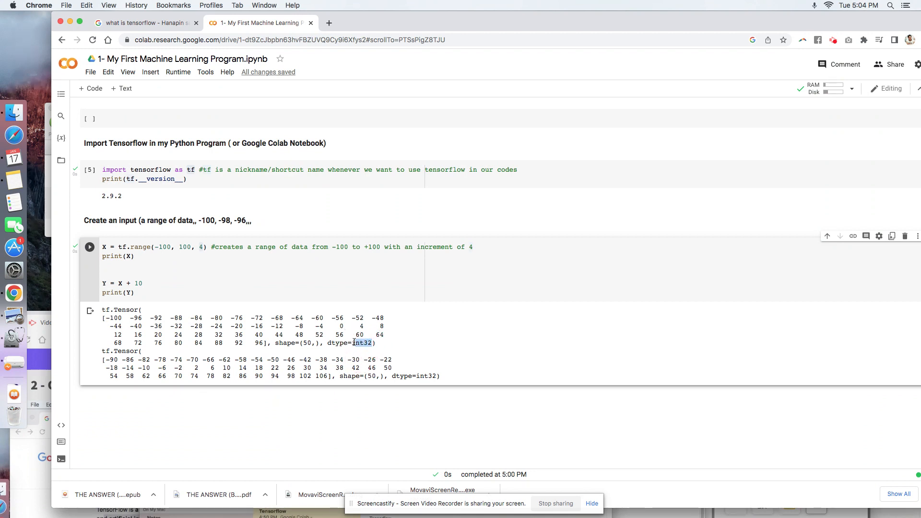
pyautogui.doubleClick(335, 343)
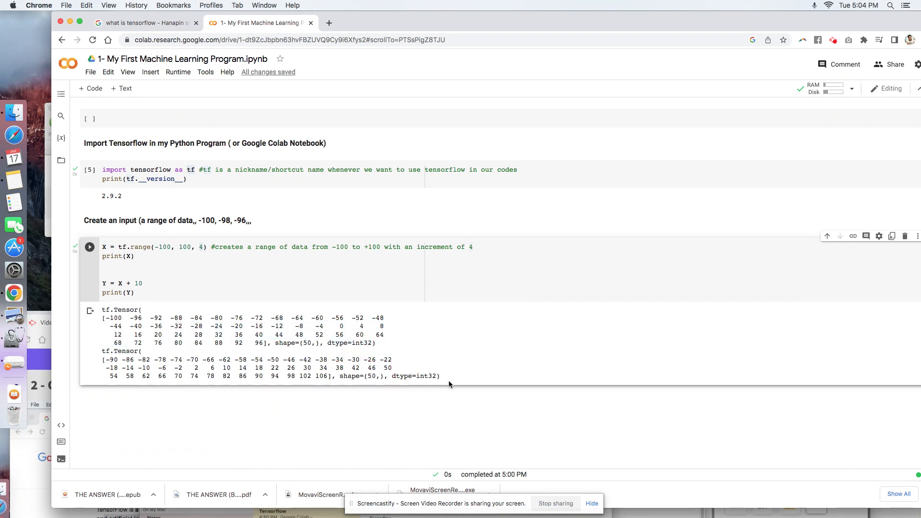
pyautogui.moveTo(105, 351); pyautogui.dragTo(439, 376)
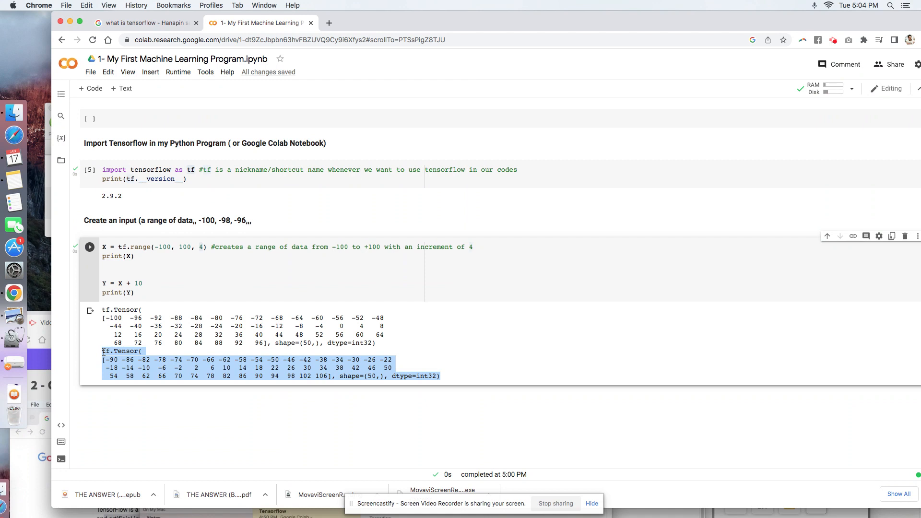
pyautogui.moveTo(19, 173)
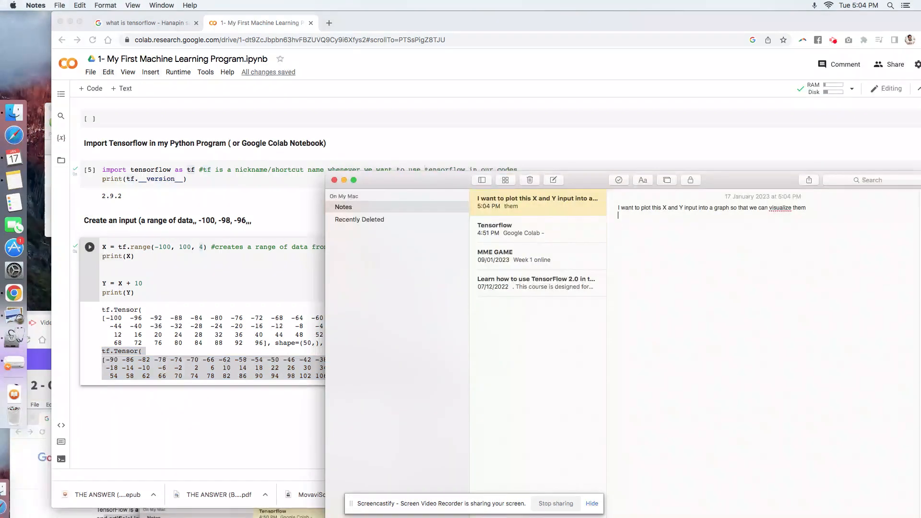
# - Start a web search for matplotlib in a fresh Chrome tab
pyautogui.write('matplotlib')
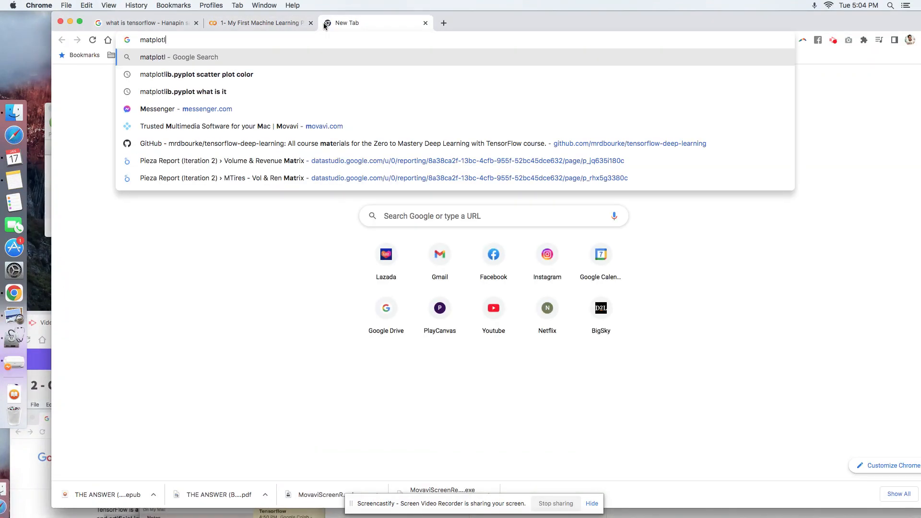
# - Search Google for matplotlib.pyplot, then return to the Colab notebook tab
pyautogui.click(197, 75)
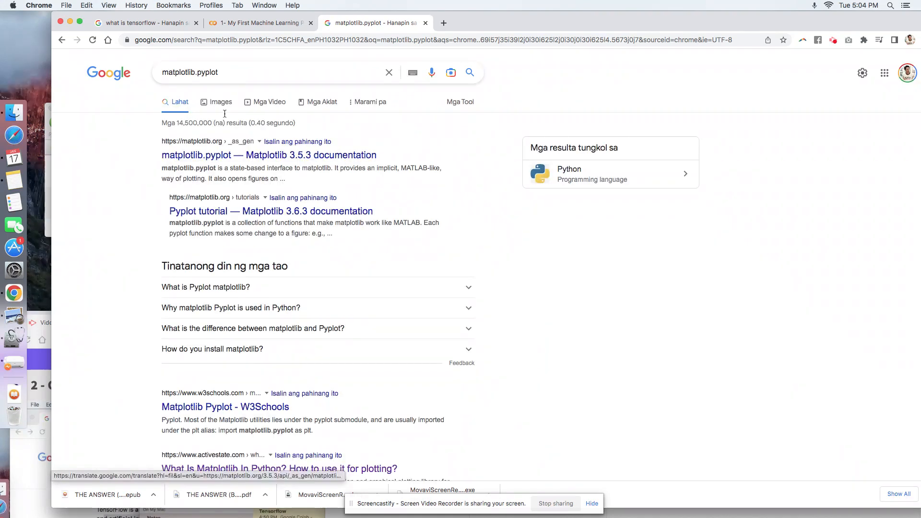
pyautogui.click(263, 23)
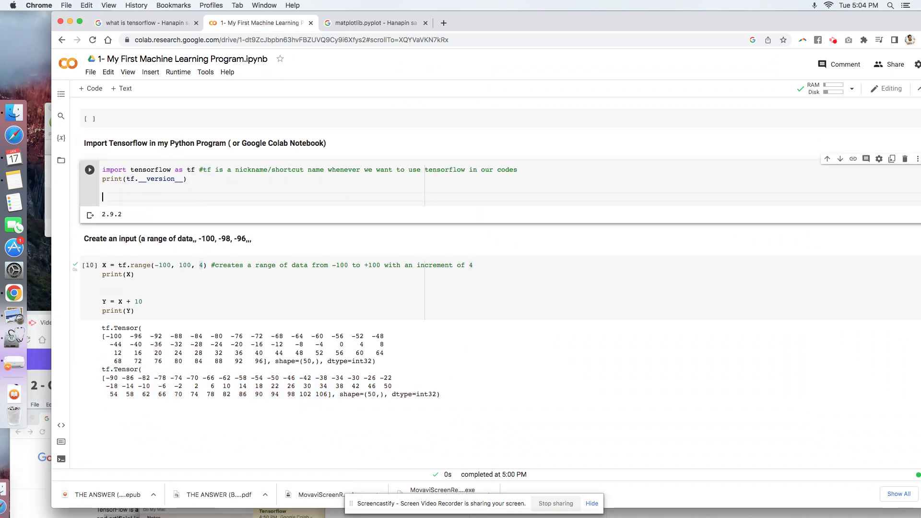
# - Add 'import matplotlib.pyplot as plt #package/dependency which allows you to create a graph in python'
pyautogui.write('import')
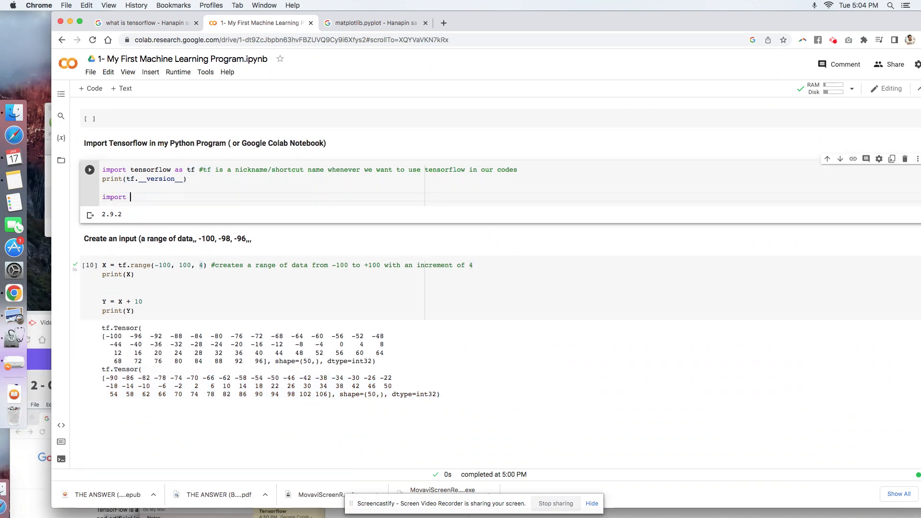
pyautogui.write('matp')
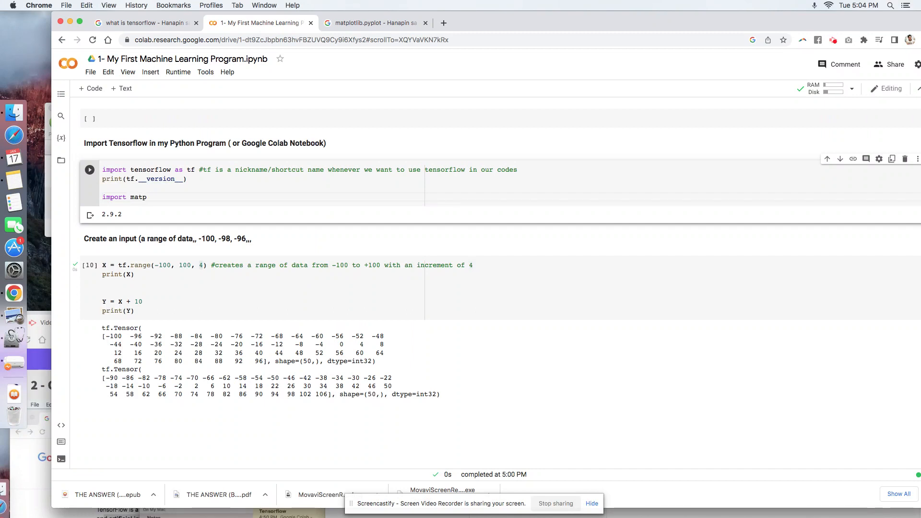
pyautogui.write('lotlib.pyplot as')
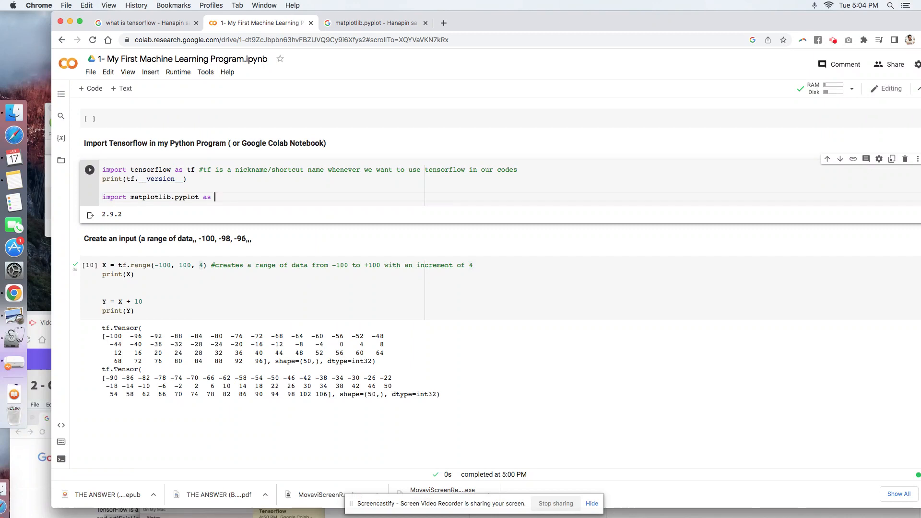
pyautogui.write('plt #')
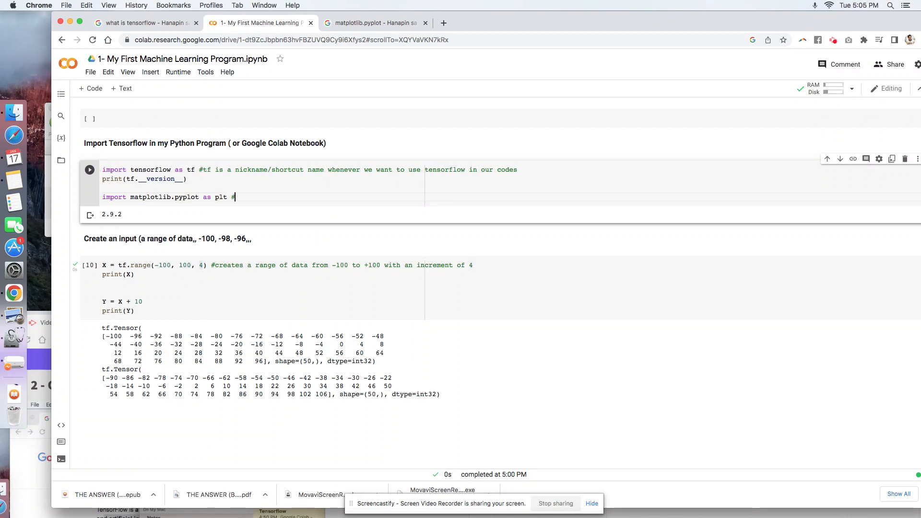
pyautogui.write('package/d')
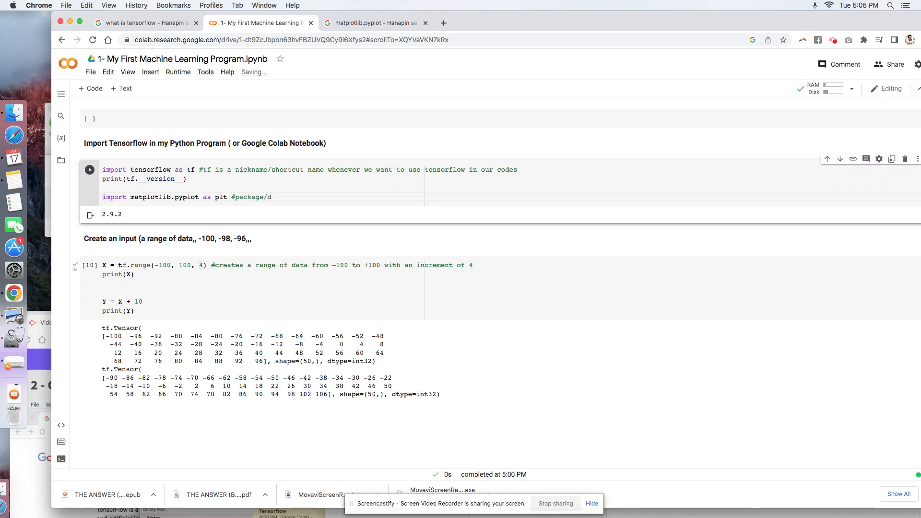
pyautogui.write('ependency which allows you to')
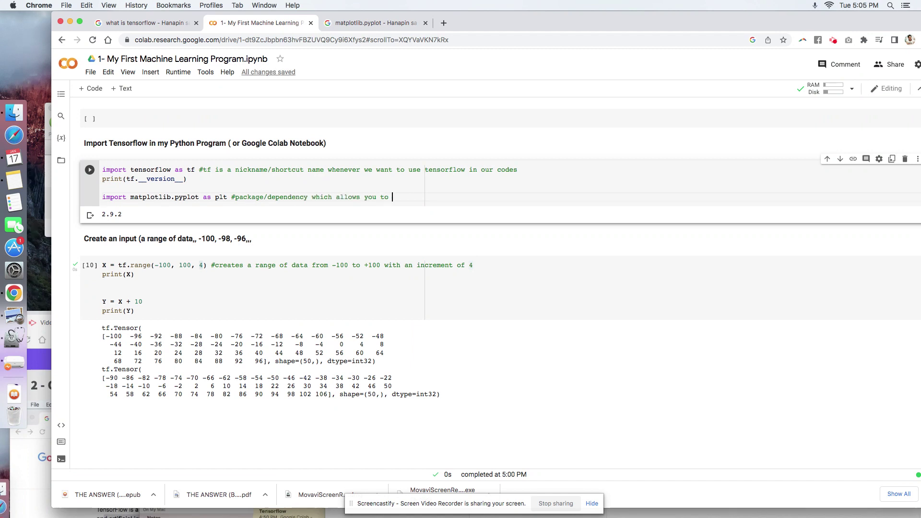
pyautogui.write('creat')
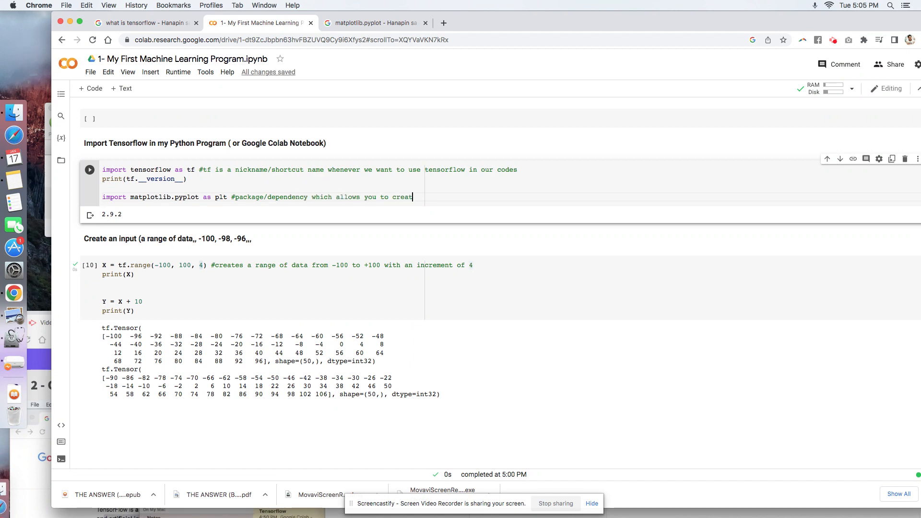
pyautogui.write('e a graph')
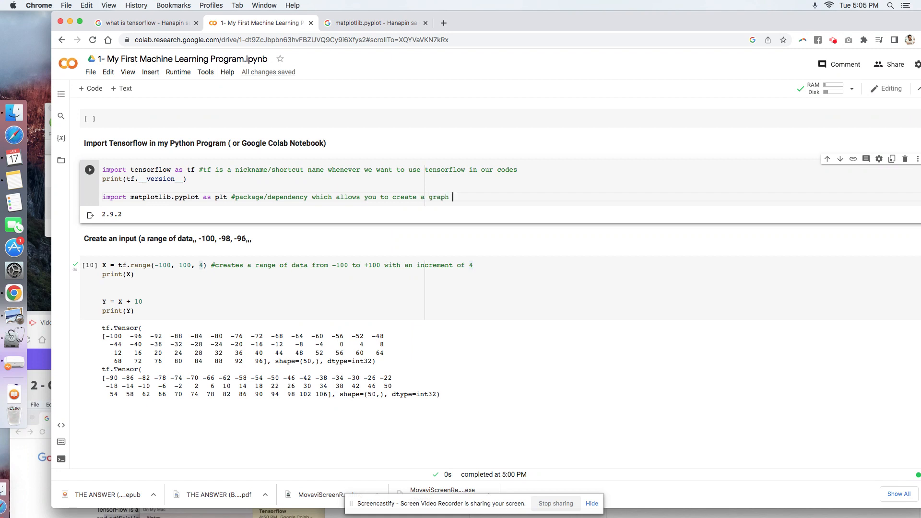
pyautogui.write('in python')
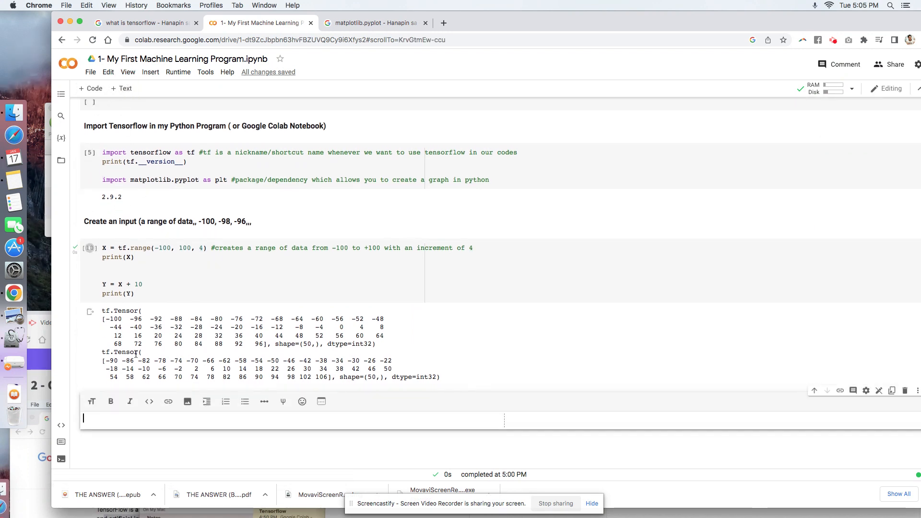
# - Write 'Plot my Graph using the X and Y inputs' in a text cell and make it a section heading
pyautogui.write('Plot')
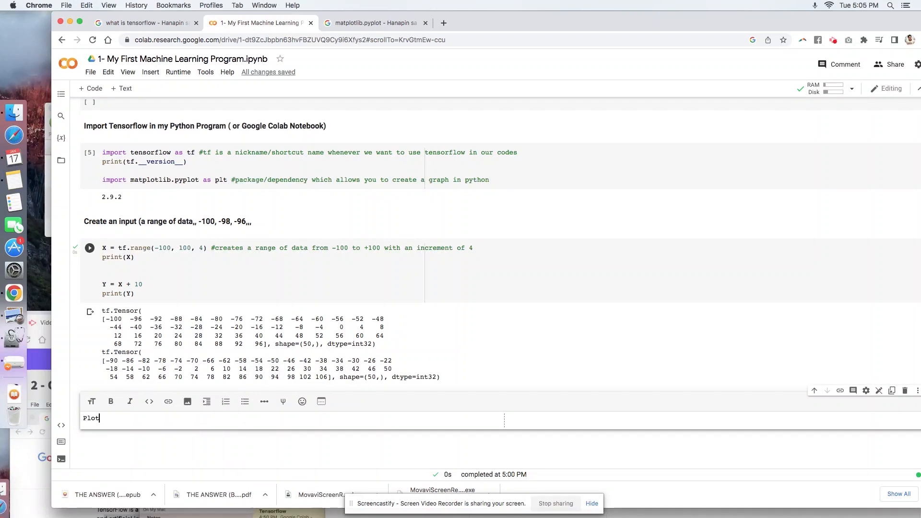
pyautogui.write('my Graph')
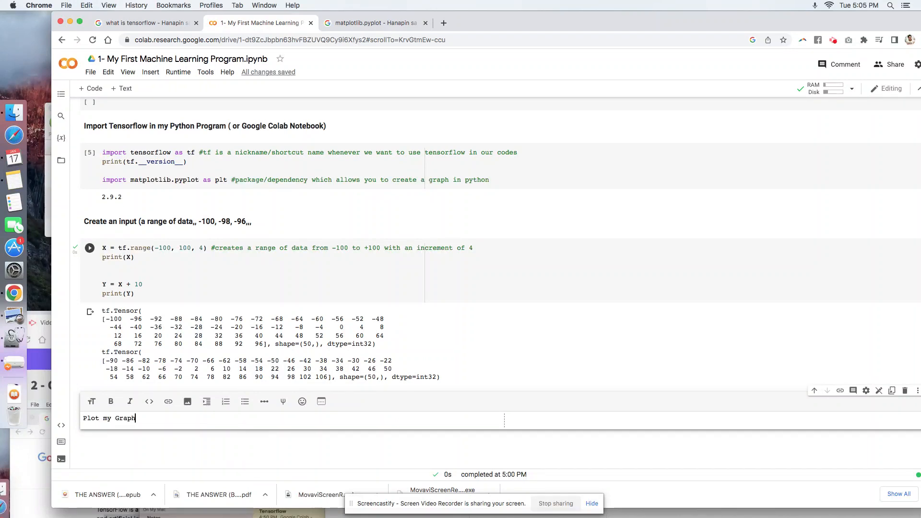
pyautogui.write('using the')
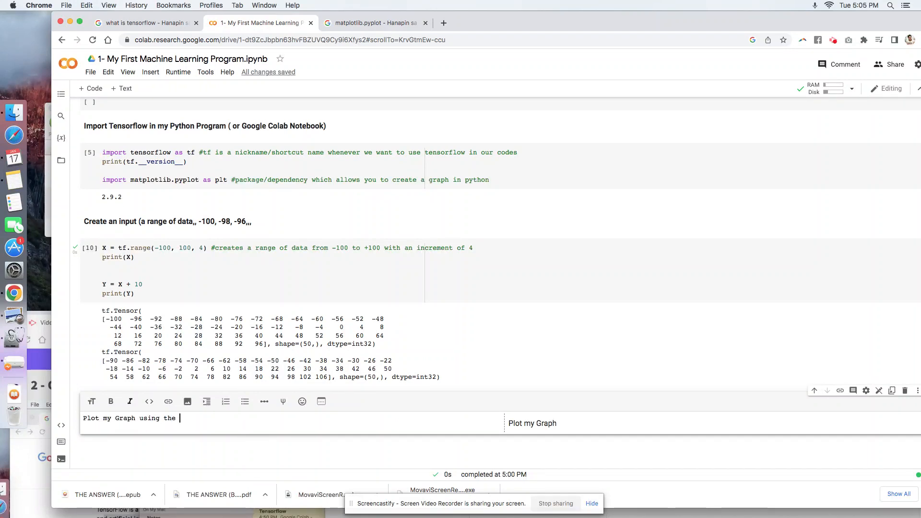
pyautogui.write('X and Y inputs')
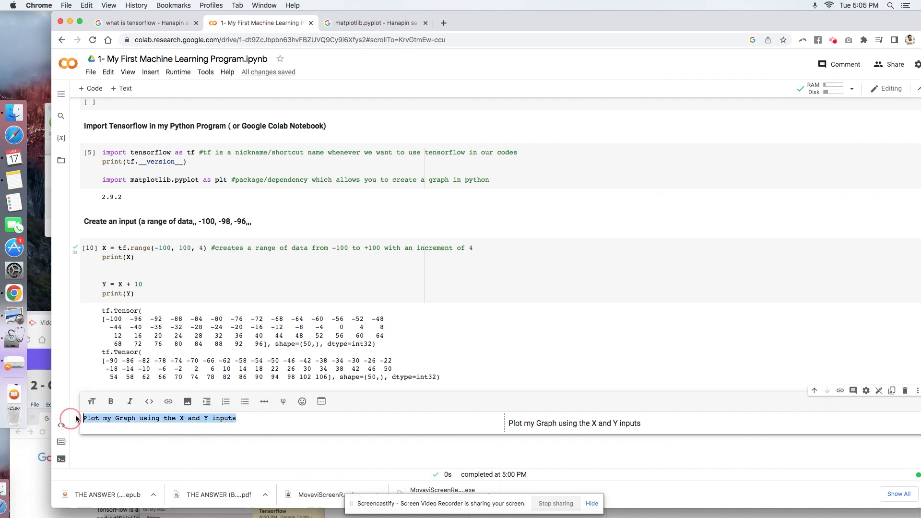
pyautogui.click(111, 401)
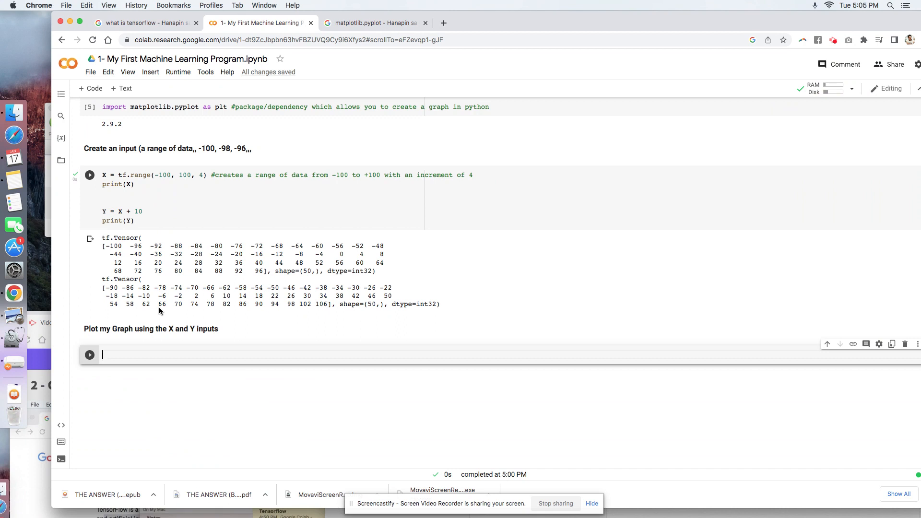
# - Write plt.scatter(X,Y) in the new code cell under the heading
pyautogui.write('plt')
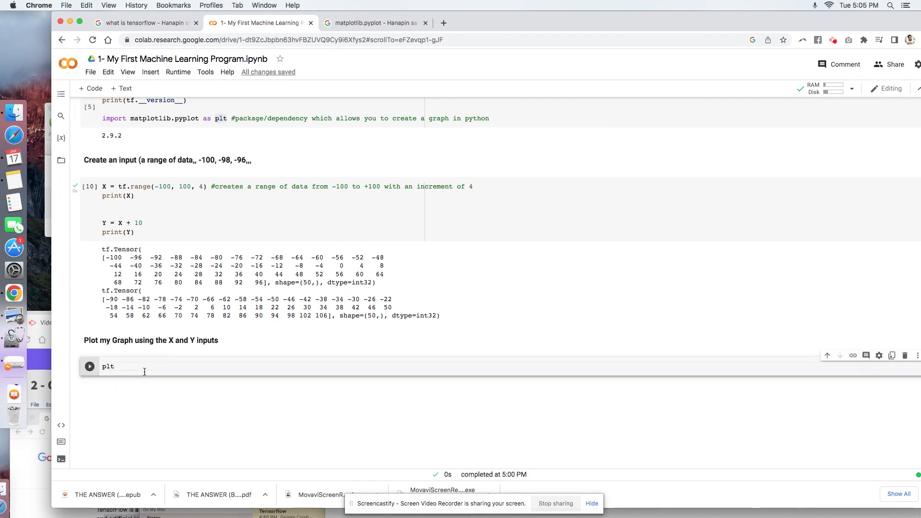
pyautogui.write('.')
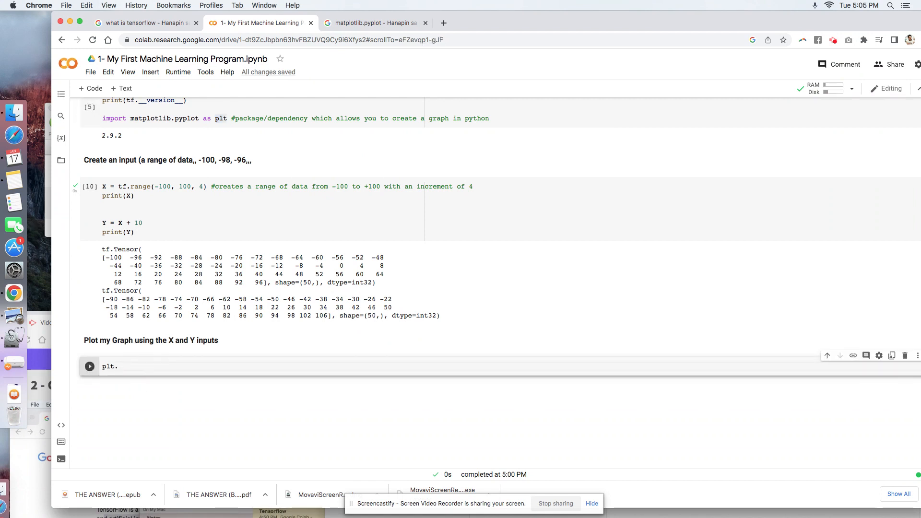
pyautogui.write('scatter')
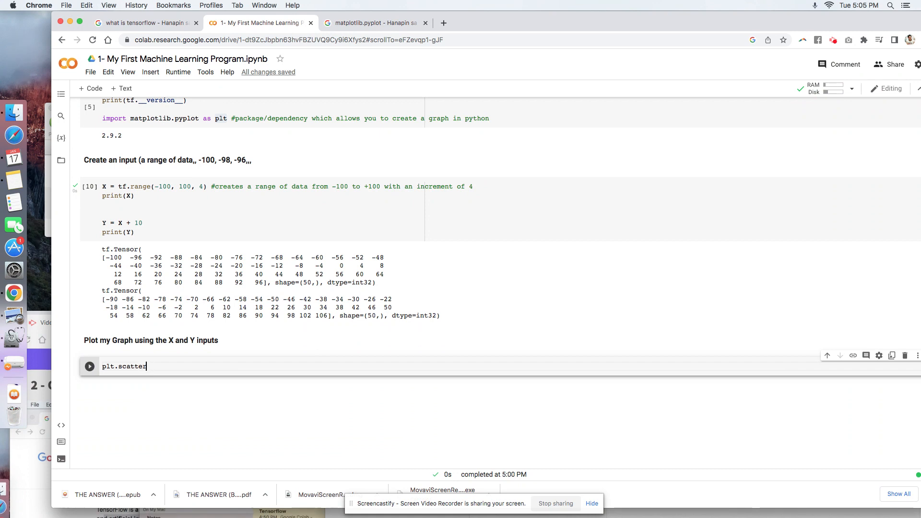
pyautogui.write('(X)')
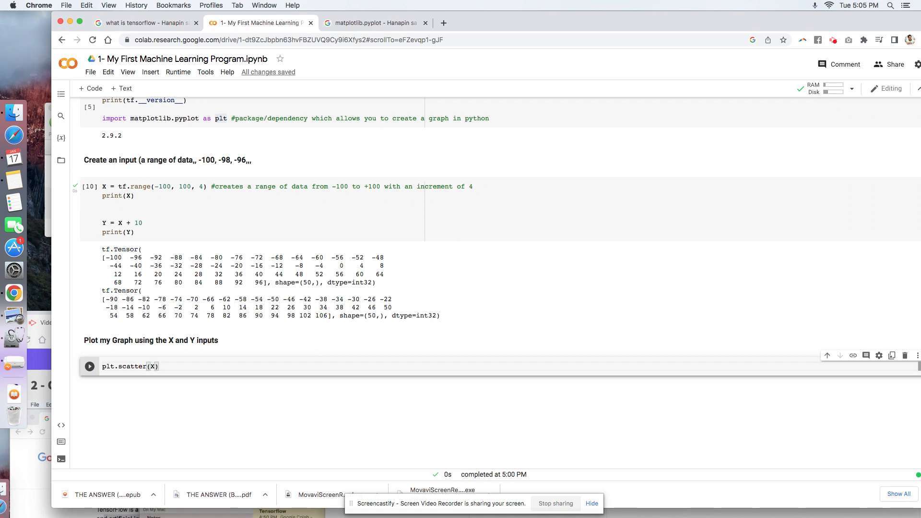
pyautogui.write(',Y')
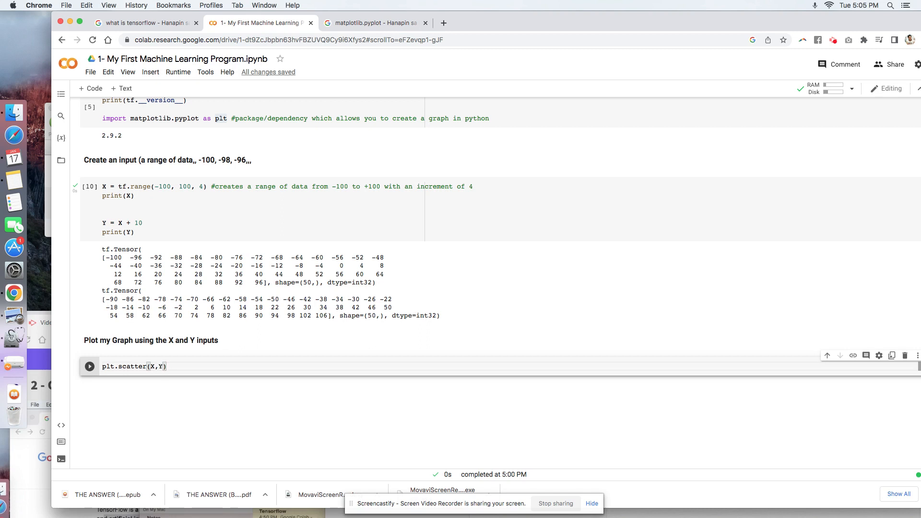
pyautogui.moveTo(100, 373)
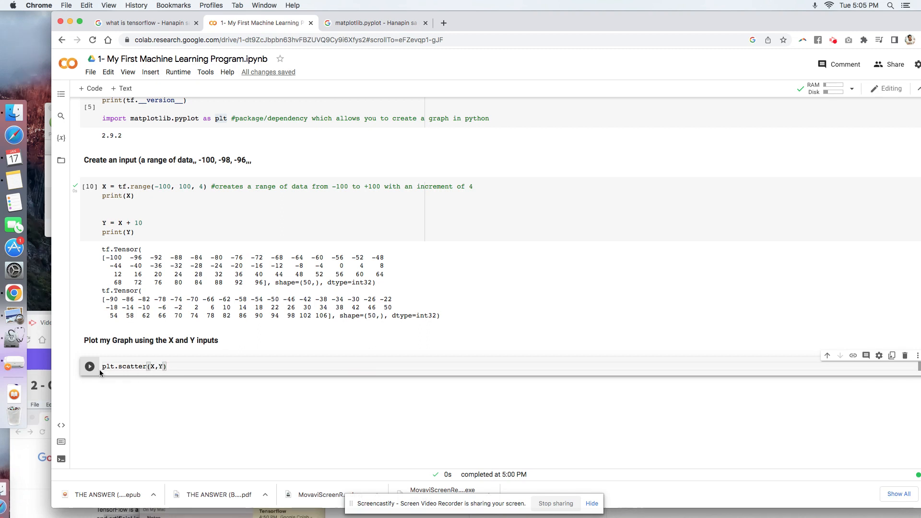
# - Run the scatter cell, rerun after the NameError so the X vs Y plot renders, then open a new tab
pyautogui.click(89, 367)
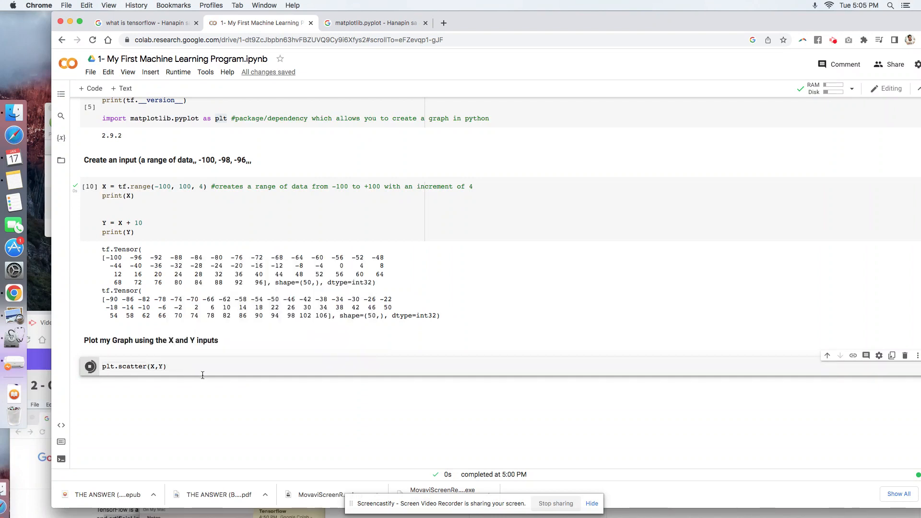
pyautogui.click(90, 367)
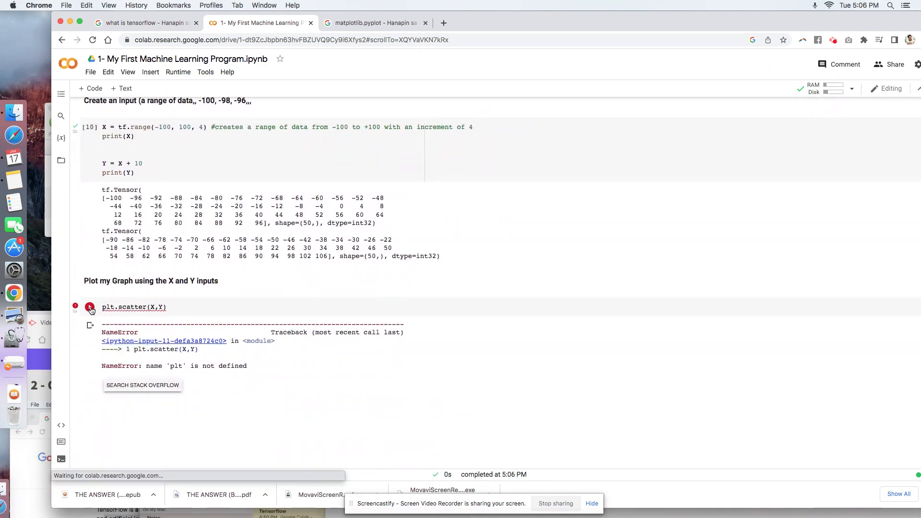
pyautogui.click(90, 307)
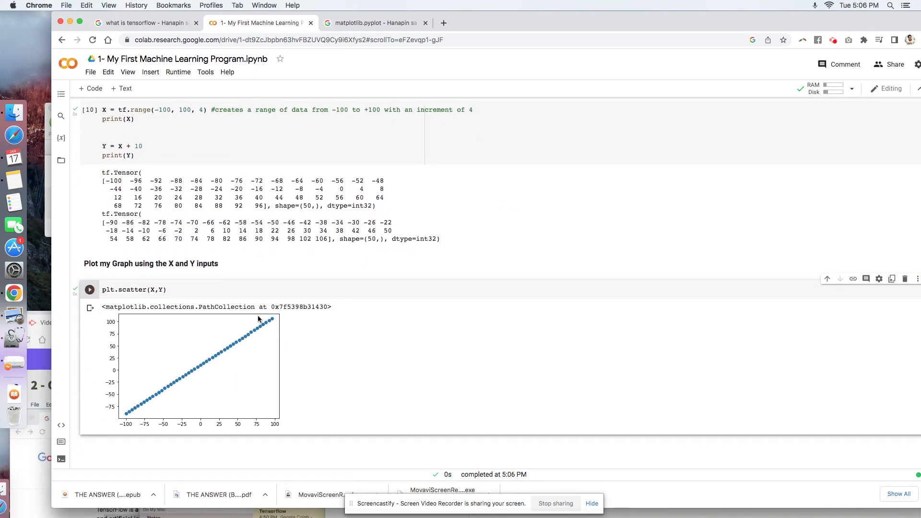
pyautogui.moveTo(125, 429)
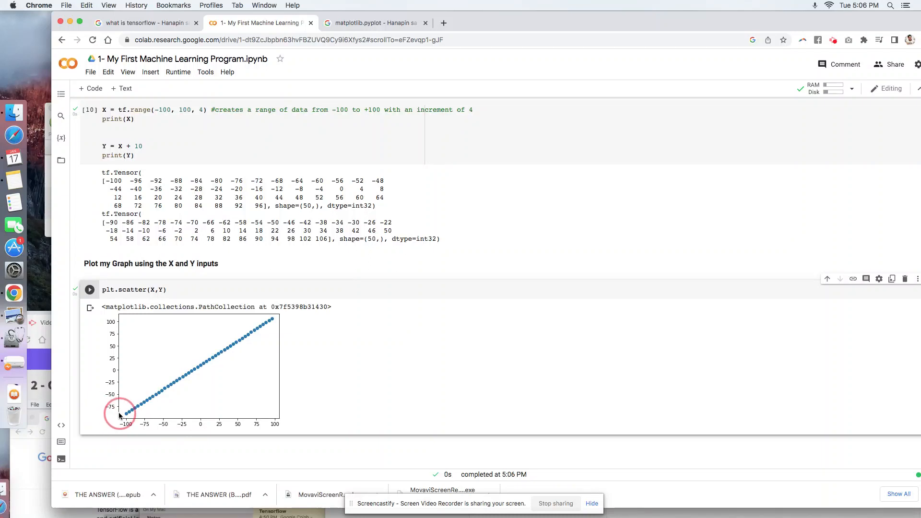
pyautogui.moveTo(149, 404)
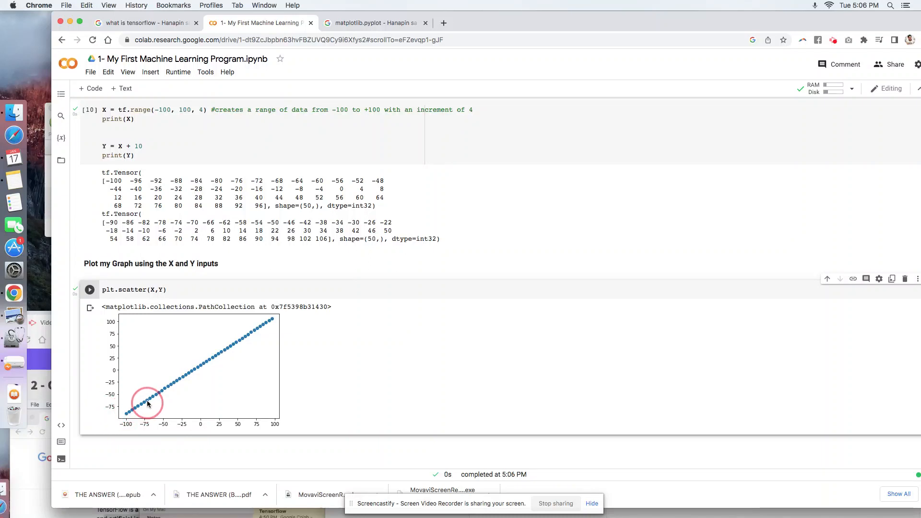
pyautogui.moveTo(240, 351)
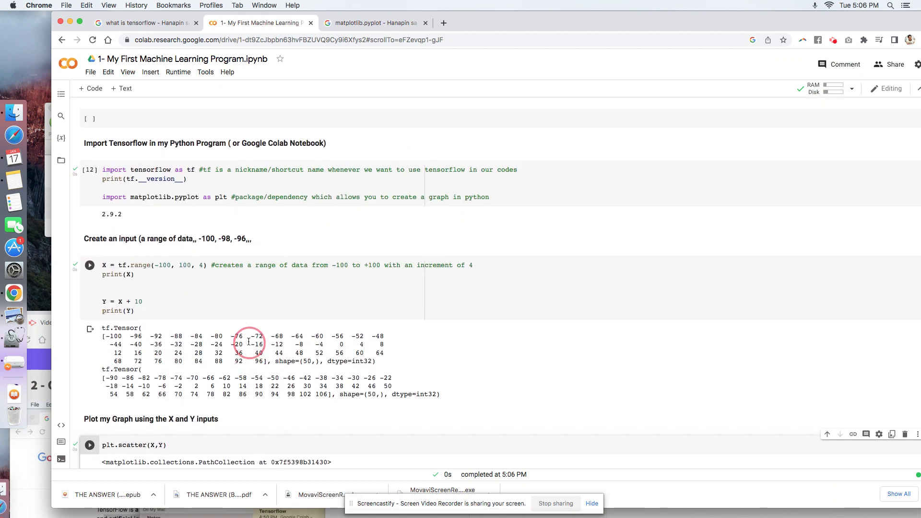
pyautogui.click(144, 197)
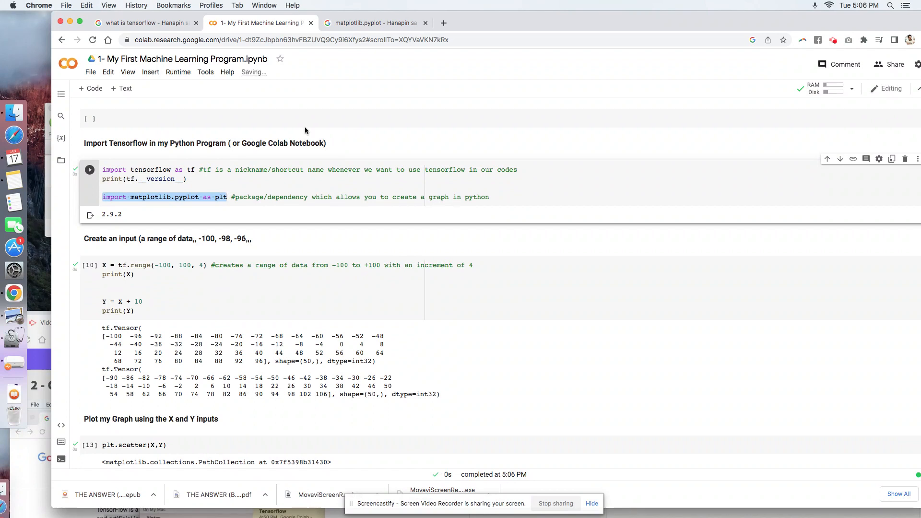
pyautogui.click(557, 23)
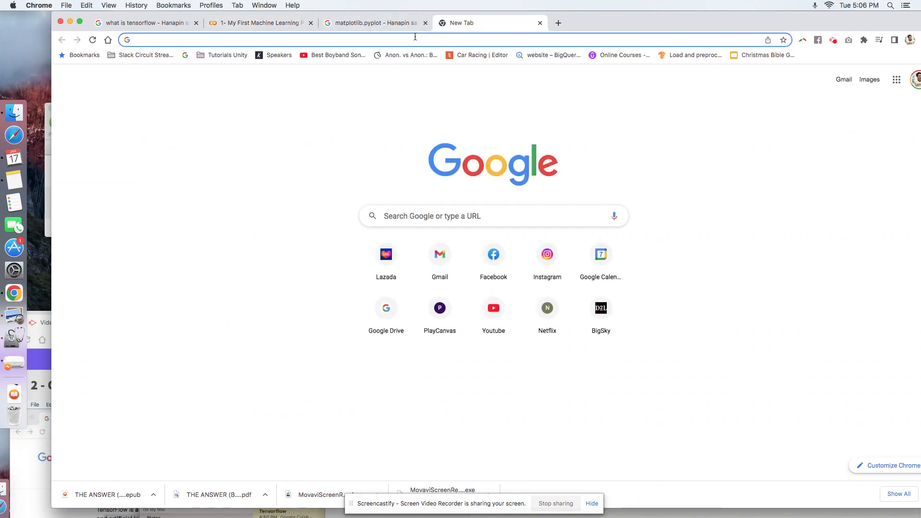
# - Go to ChatGPT and draft 'how do i create a graph using google colab what package' question
pyautogui.write('chat.openai.com/chat')
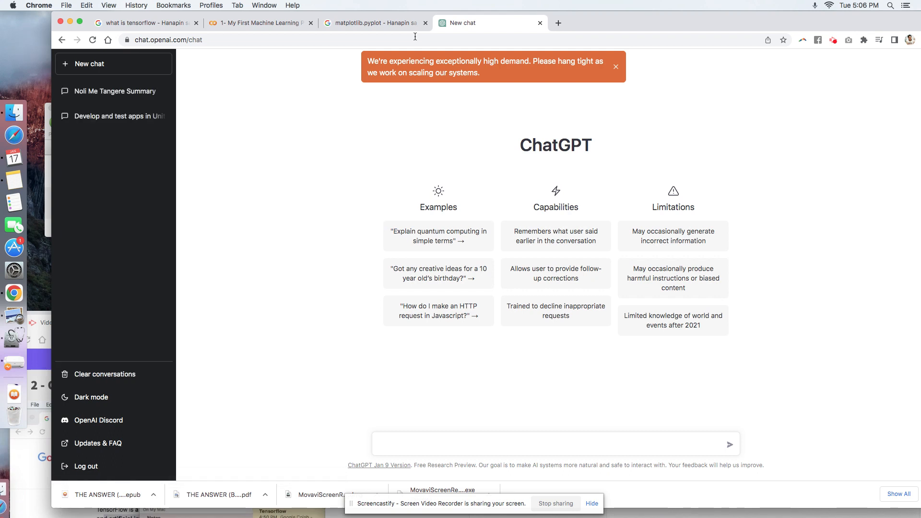
pyautogui.write('how')
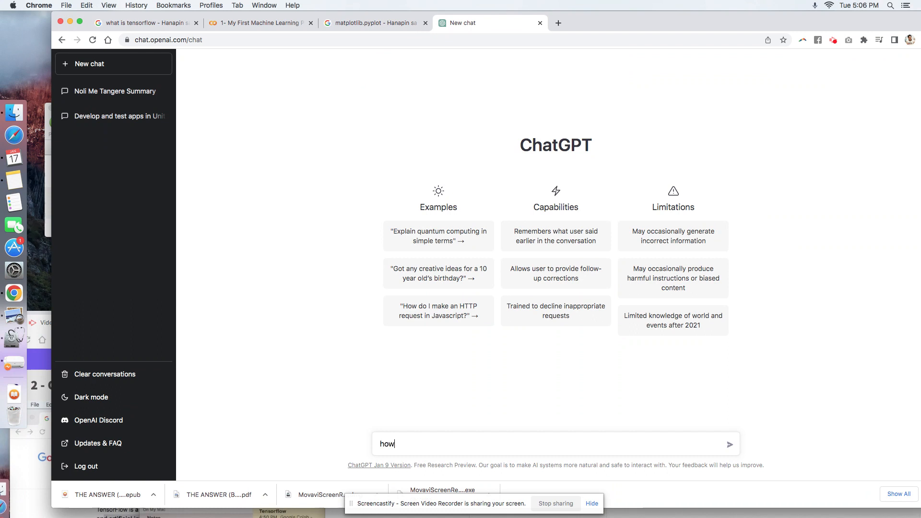
pyautogui.write('do i create a')
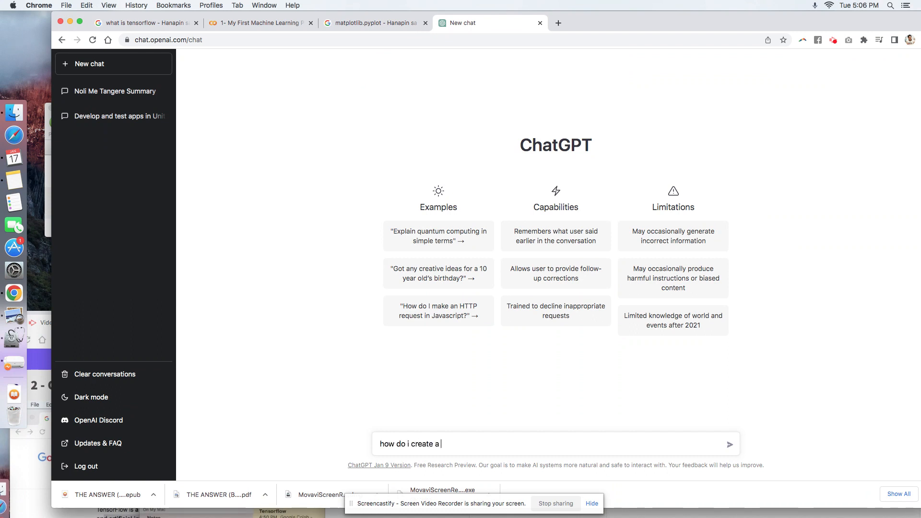
pyautogui.write('graph using')
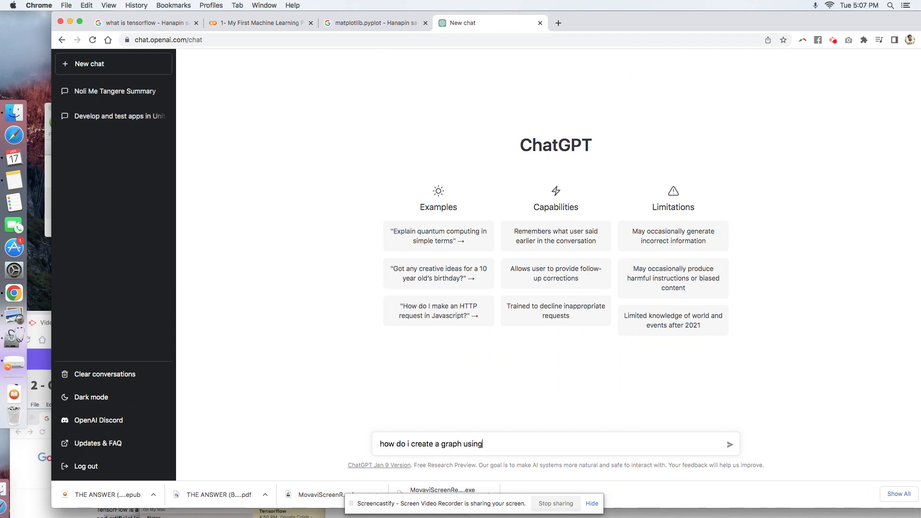
pyautogui.write('google colab')
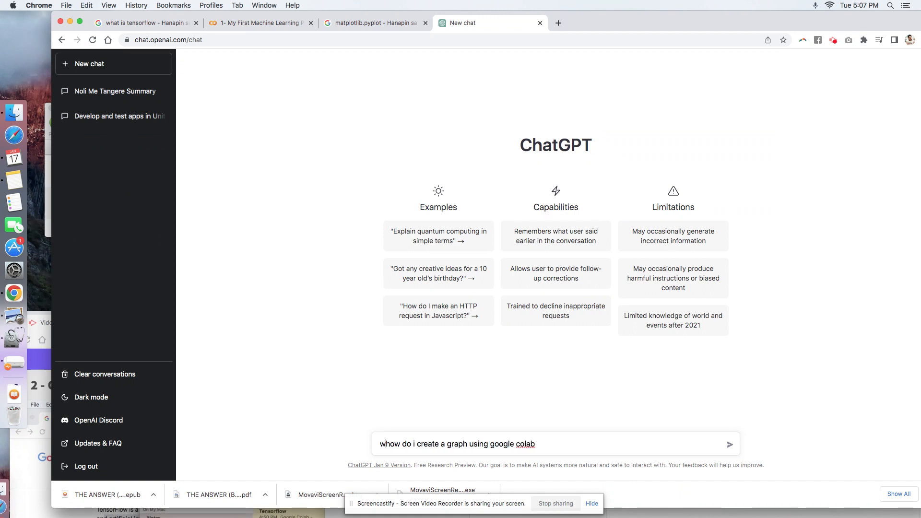
pyautogui.write('what package')
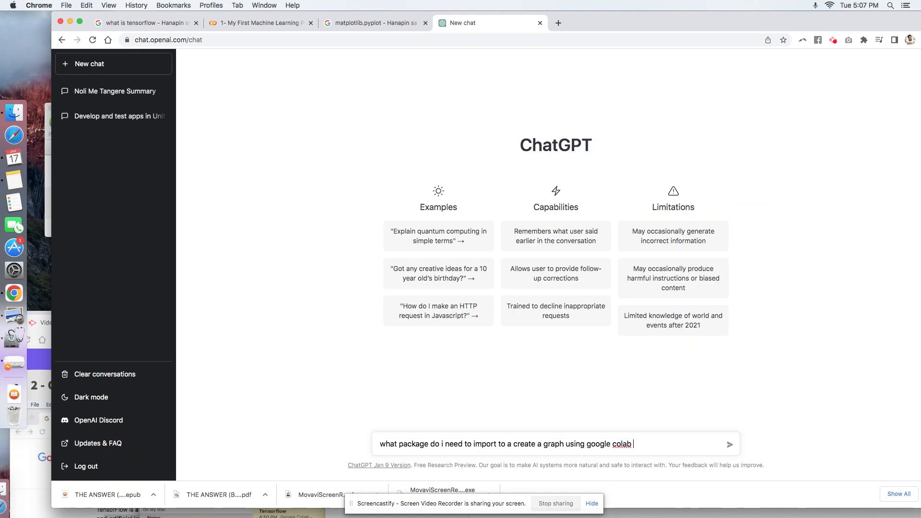
pyautogui.write('using p')
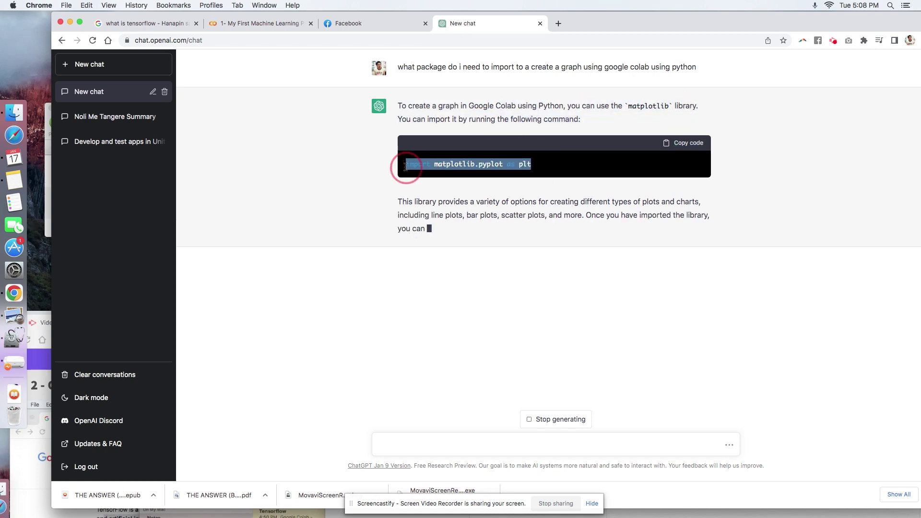
# - Compare ChatGPT's matplotlib.pyplot answer with the notebook's import line, then return to ChatGPT
pyautogui.click(260, 23)
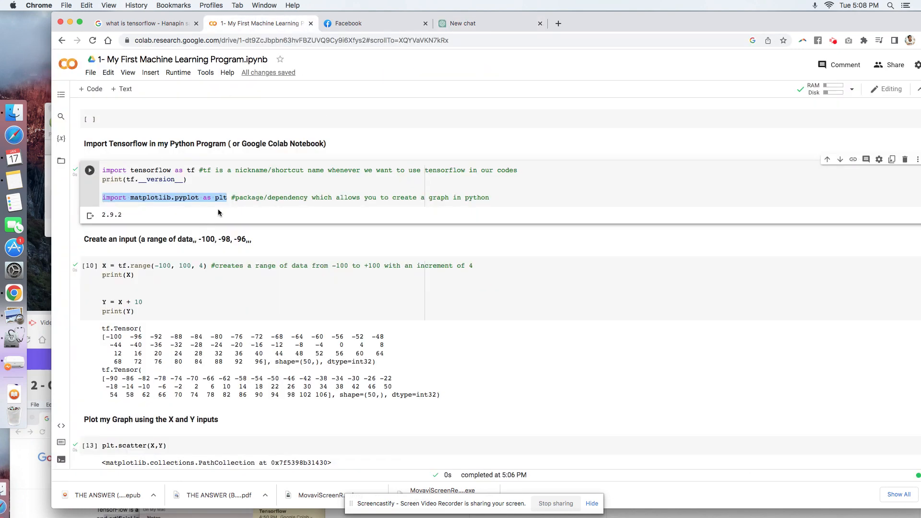
pyautogui.click(464, 23)
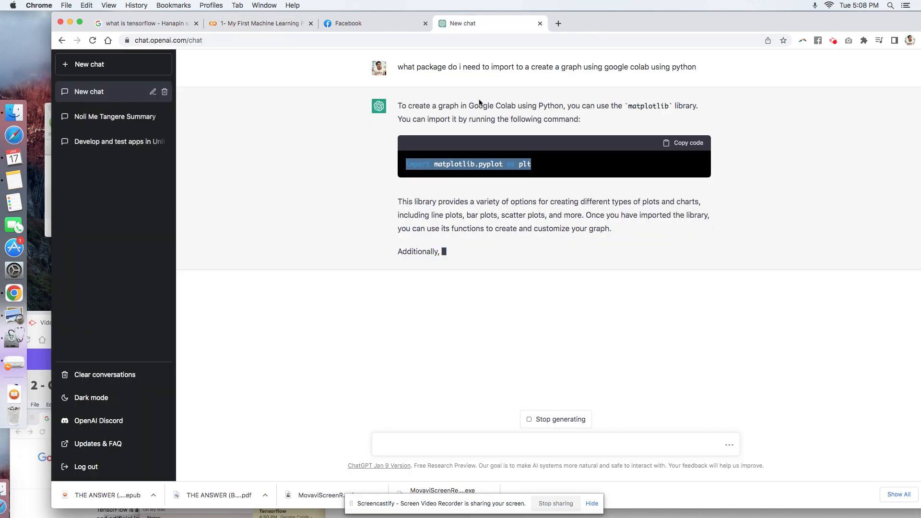